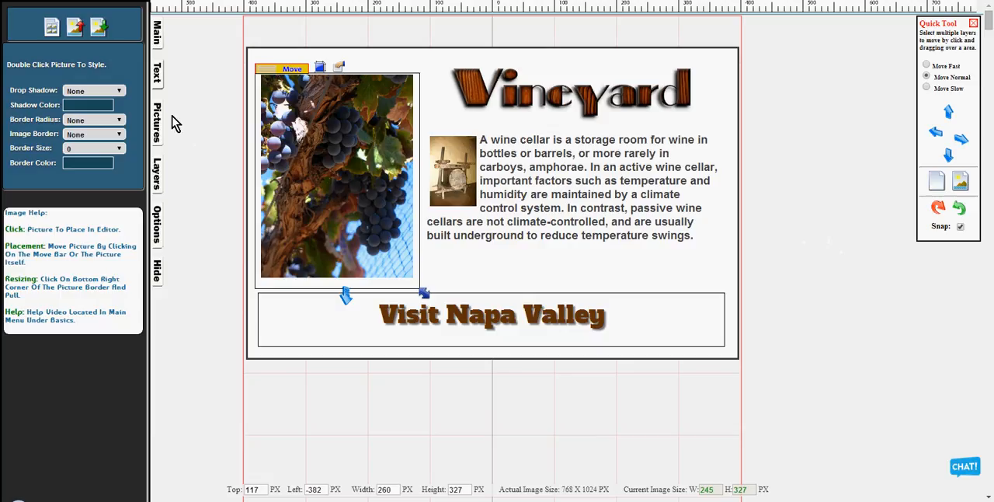
Link the Grapes Img layer to The Plantation page and update the layer.
{"action": "left_click", "coordinate": [157, 173]}
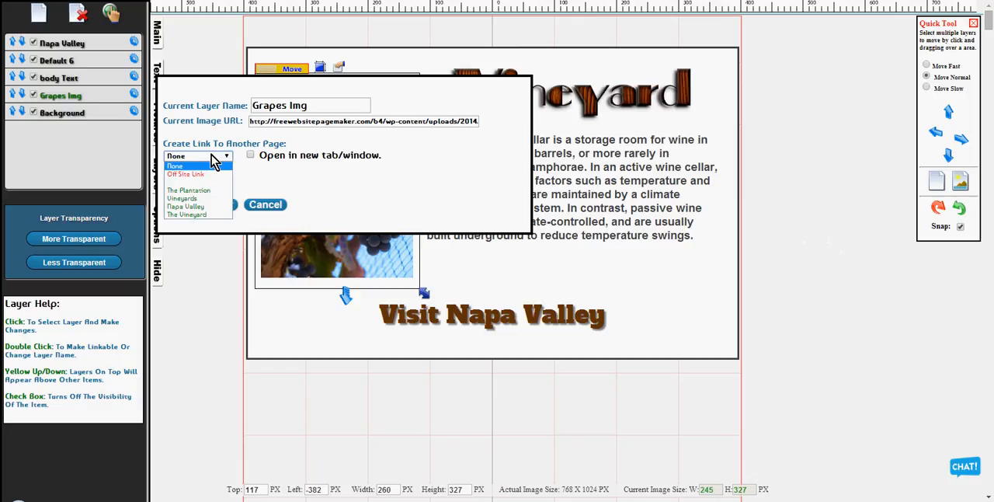
{"action": "left_click", "coordinate": [189, 190]}
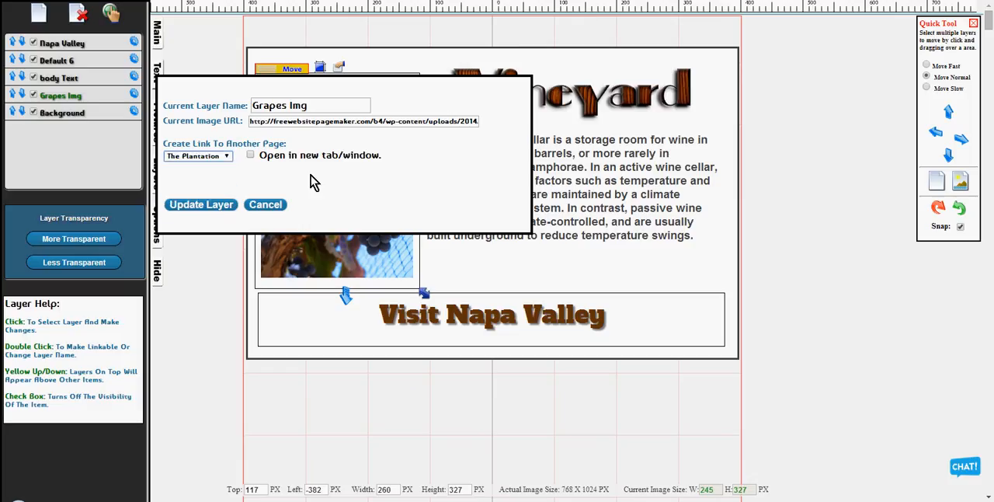
{"action": "left_click", "coordinate": [265, 205]}
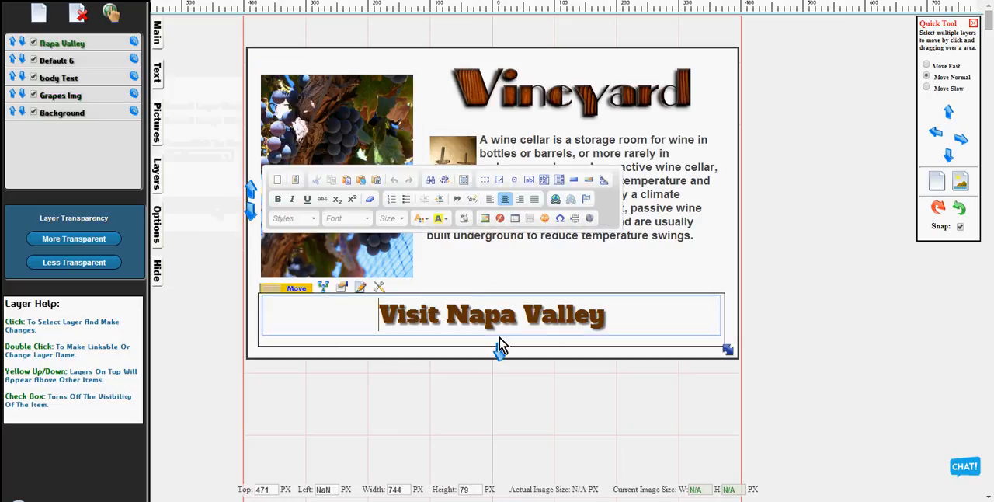
{"action": "mouse_move", "coordinate": [242, 325]}
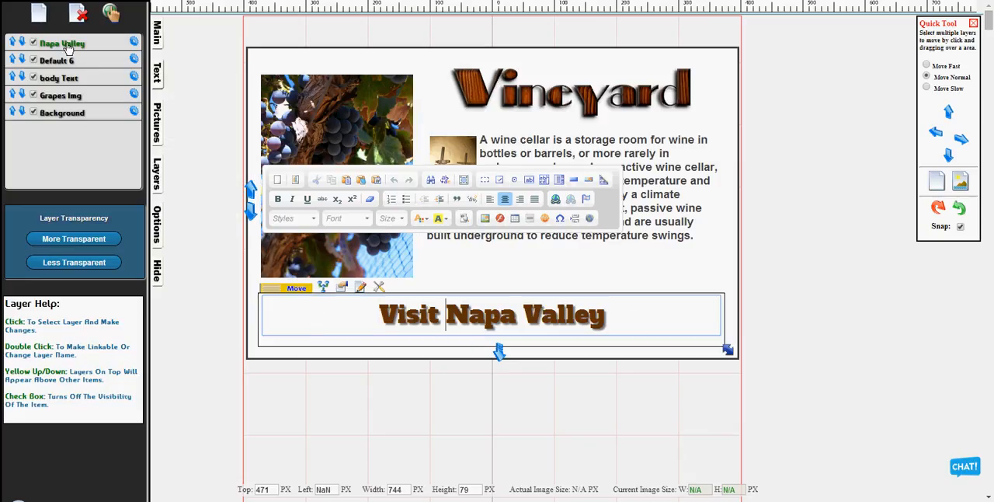
Give the Visit Napa Valley heading layer a link to another page.
{"action": "double_click", "coordinate": [61, 43]}
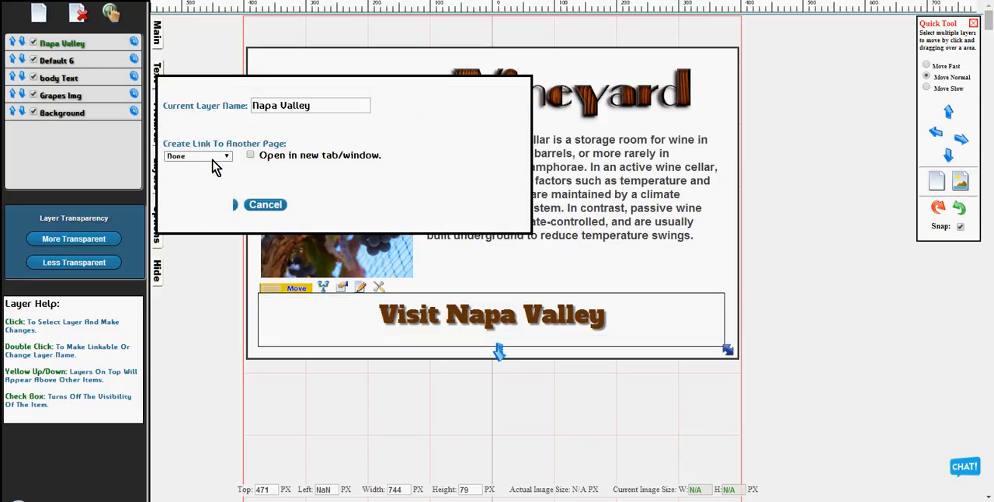
{"action": "left_click", "coordinate": [198, 155]}
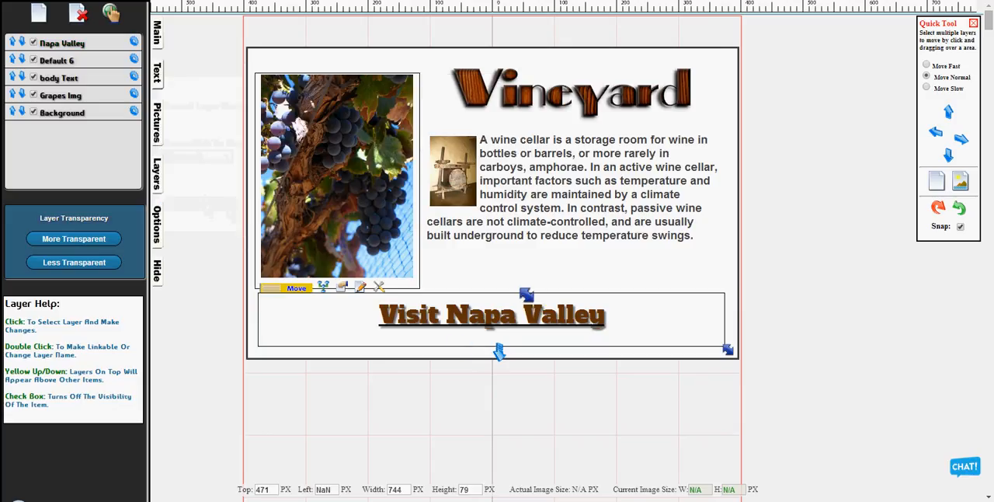
{"action": "double_click", "coordinate": [567, 186]}
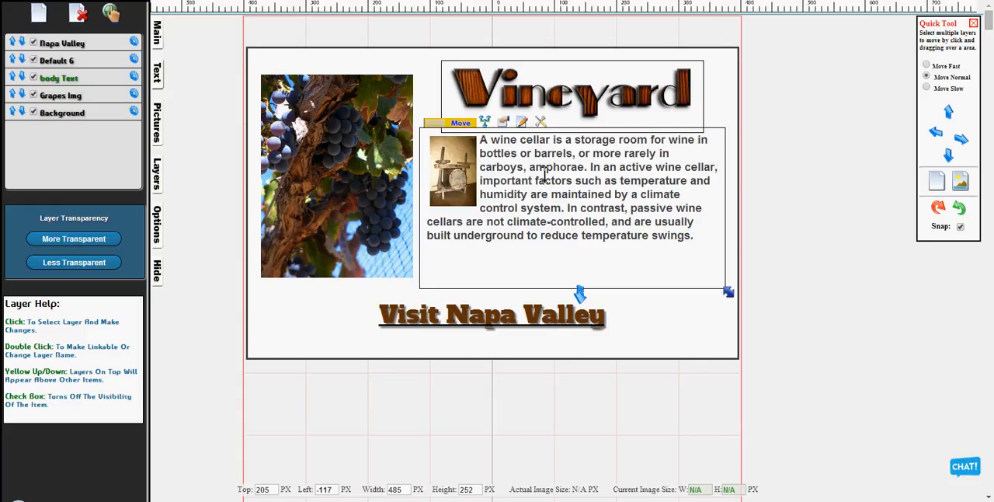
Edit the wine cellar paragraph and select the word 'temperature'.
{"action": "double_click", "coordinate": [598, 186]}
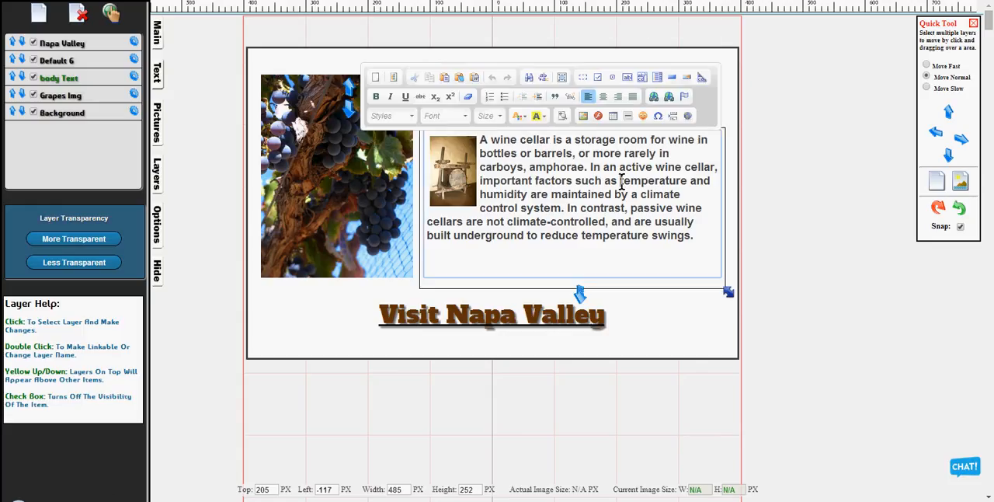
{"action": "double_click", "coordinate": [656, 181]}
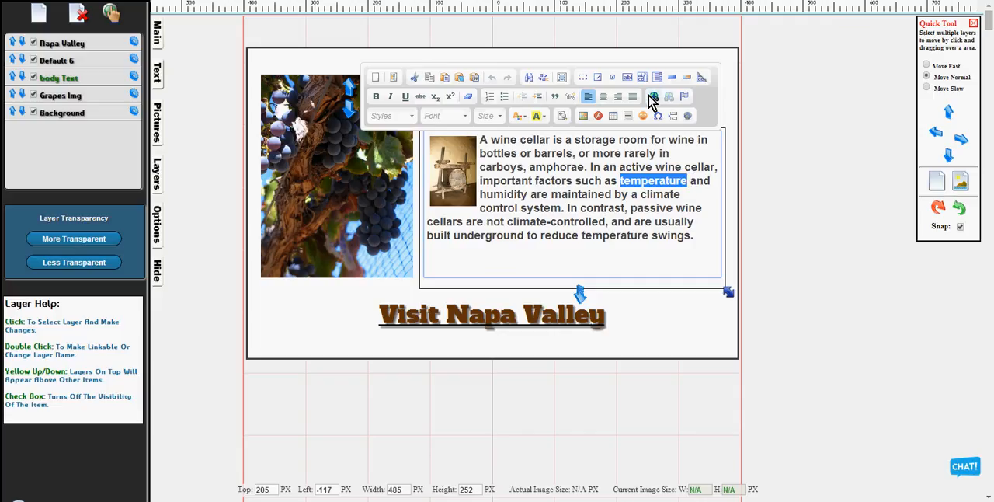
Link 'temperature' to ds/2014/05/Wine_press_from_16th_century.jpg and finish editing.
{"action": "left_click", "coordinate": [653, 96]}
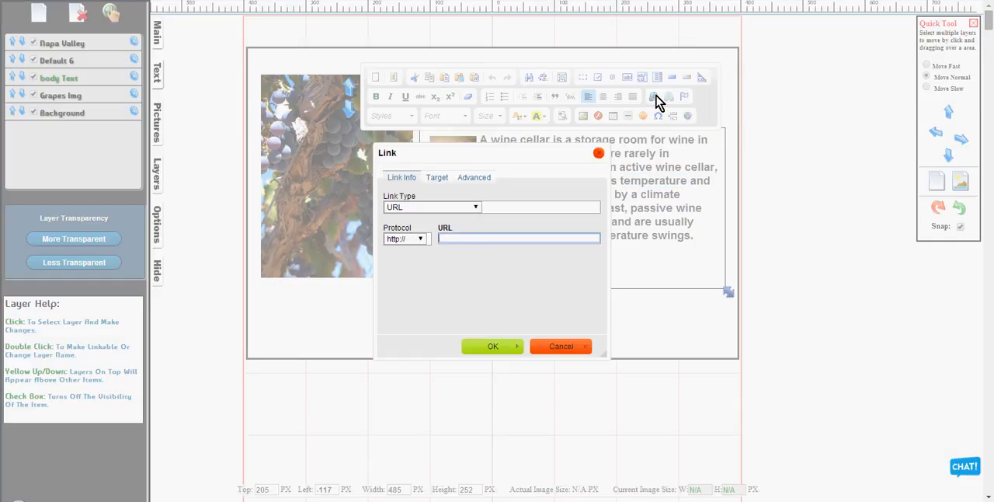
{"action": "left_click", "coordinate": [518, 239]}
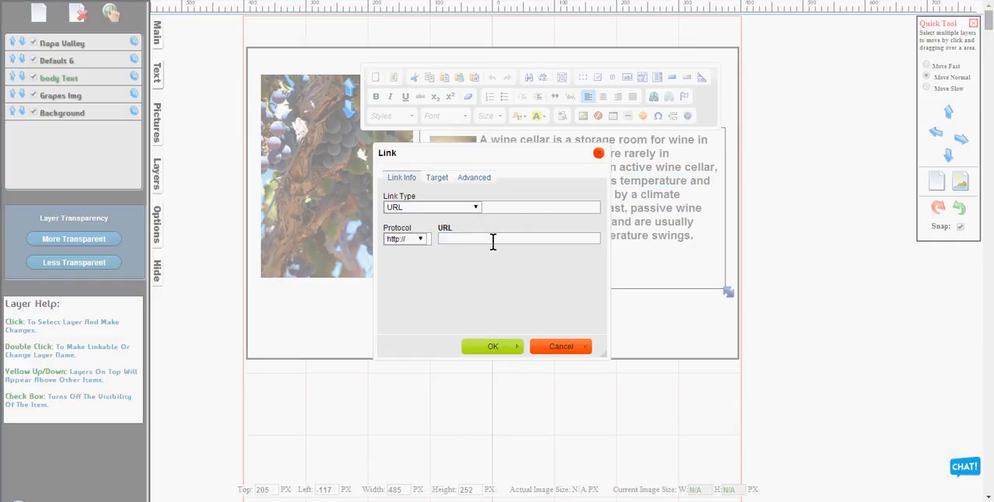
{"action": "type", "text": "ds/2014/05/Wine_press_from_16th_century.jpg"}
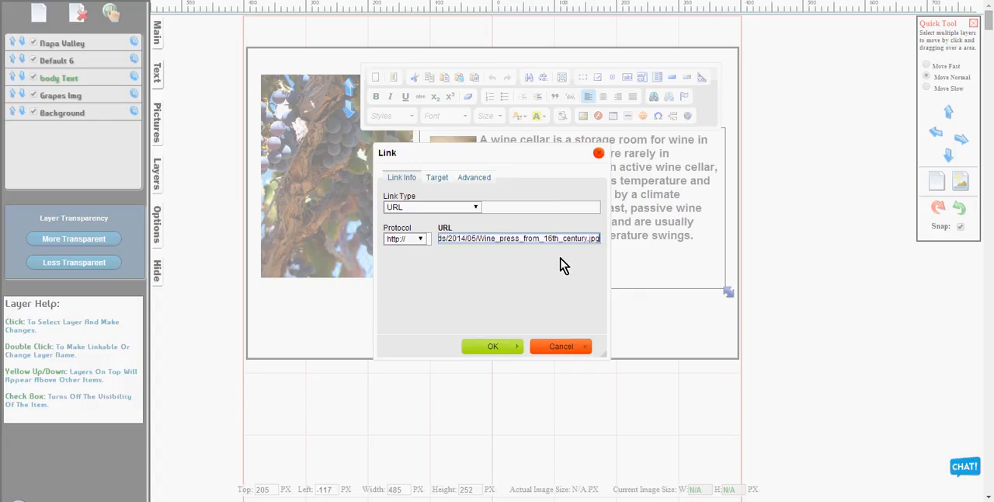
{"action": "left_click", "coordinate": [492, 345]}
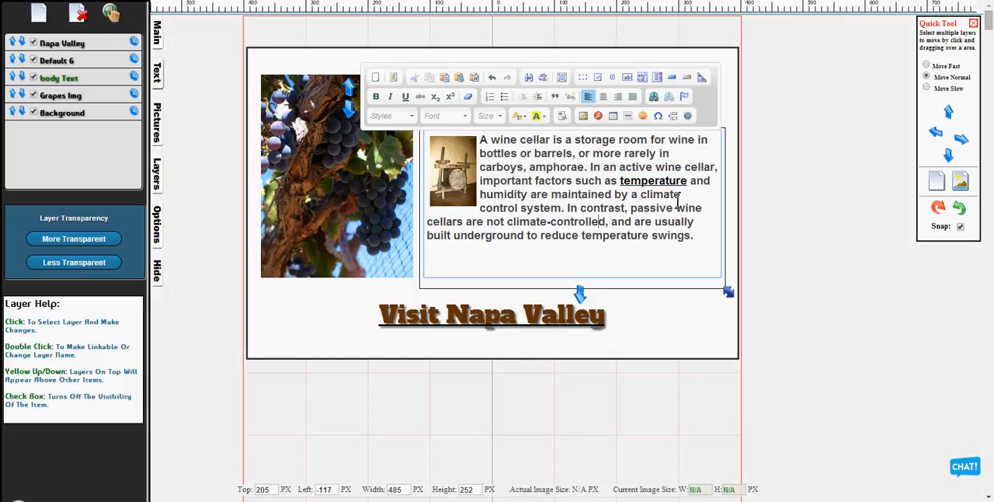
{"action": "left_click", "coordinate": [746, 237]}
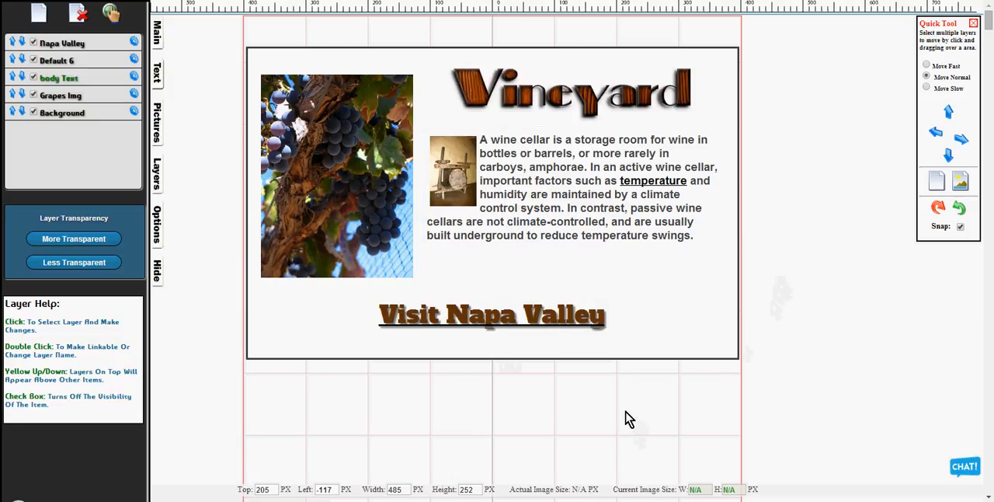
{"action": "mouse_move", "coordinate": [610, 433]}
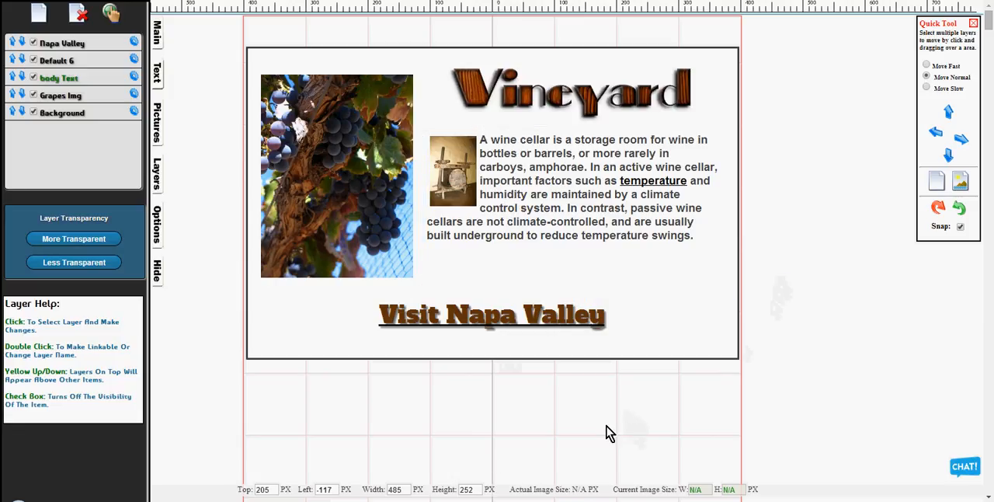